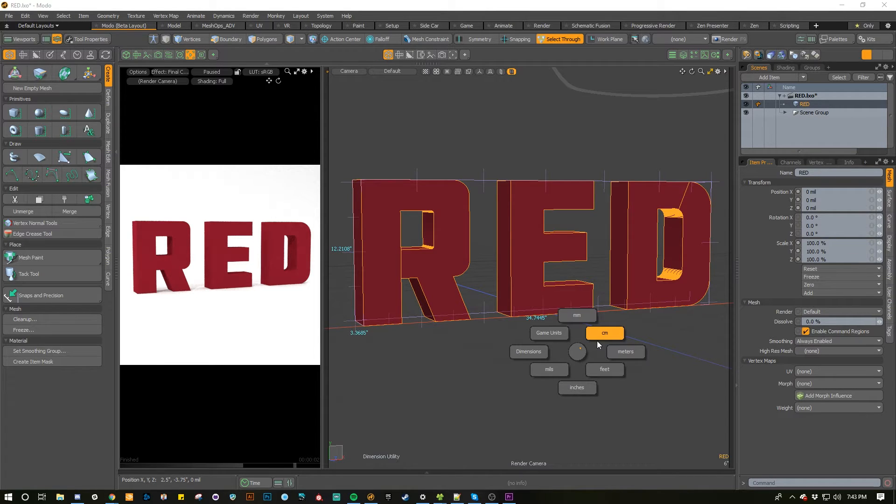
mouse_move(595, 347)
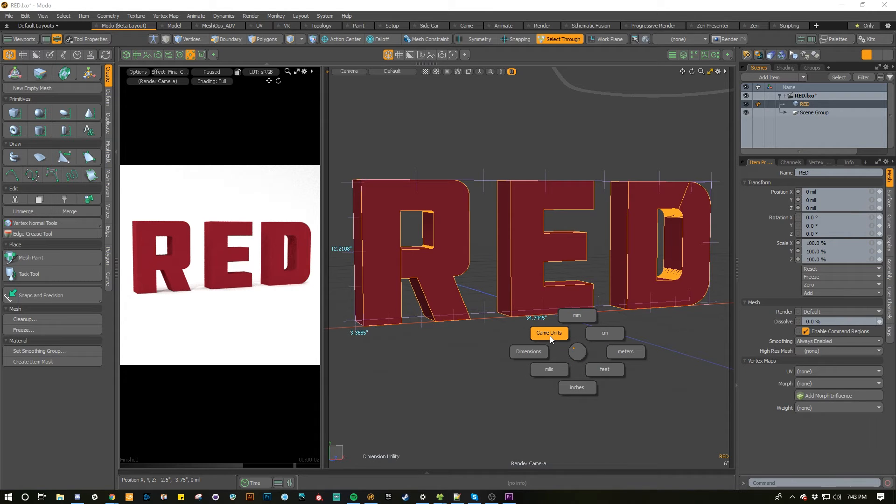
Set the scene units to millimetres via the units pie menu so the RED text dimensions read metric.
left_click(549, 333)
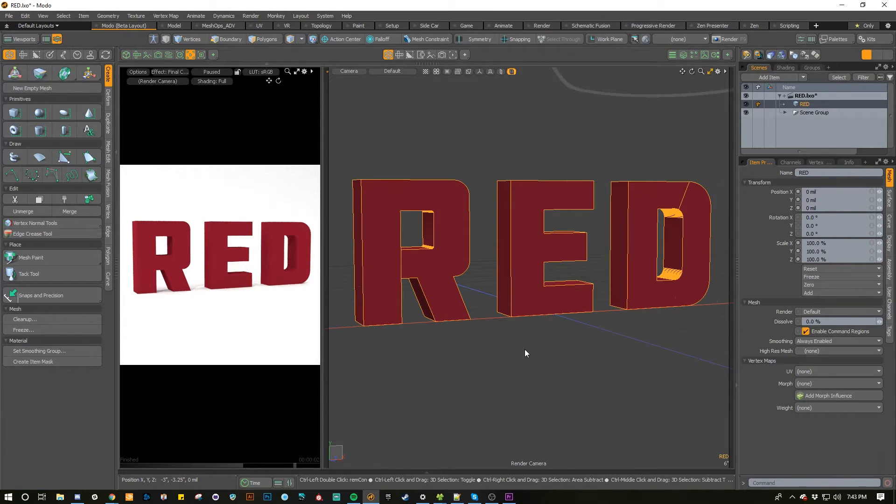
left_click(562, 39)
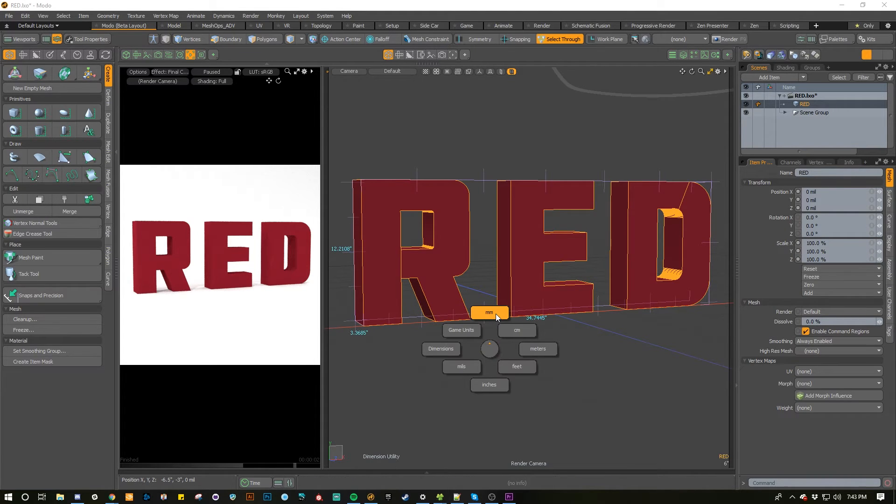
left_click(517, 331)
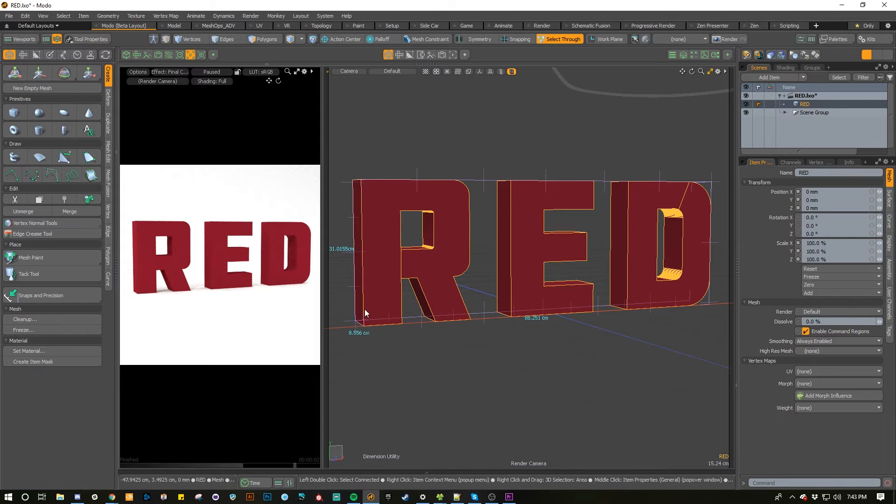